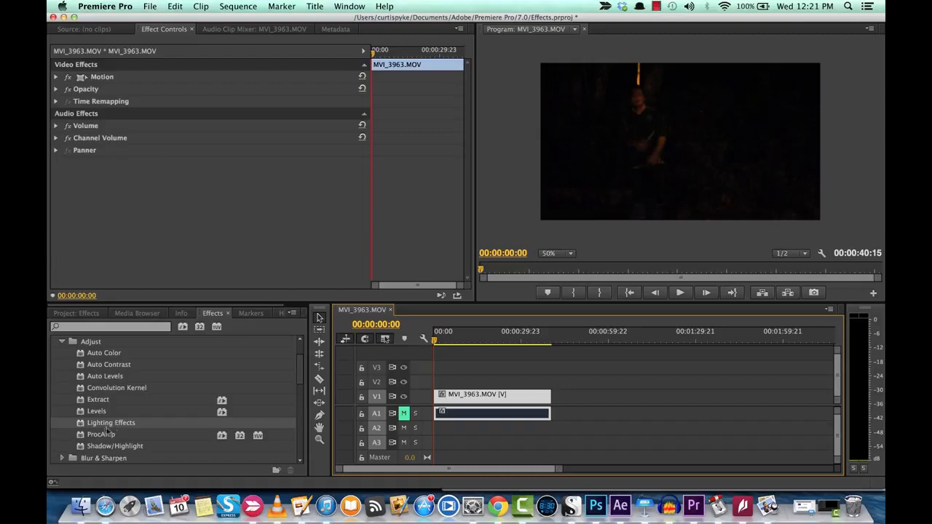
{"action": "mouse_move", "coordinate": [104, 429]}
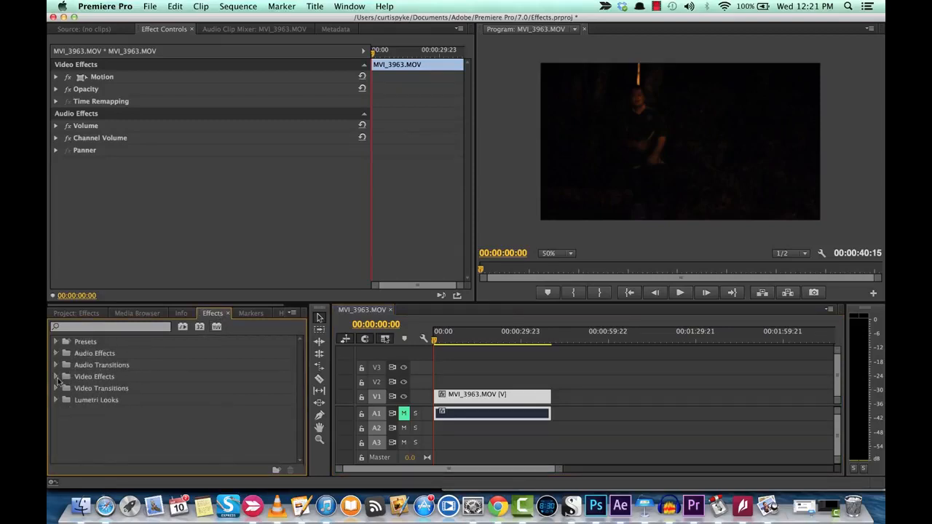
- Apply Lighting Effects from Video Effects > Adjust to the MVI_3963.MOV clip
{"action": "left_click", "coordinate": [56, 376]}
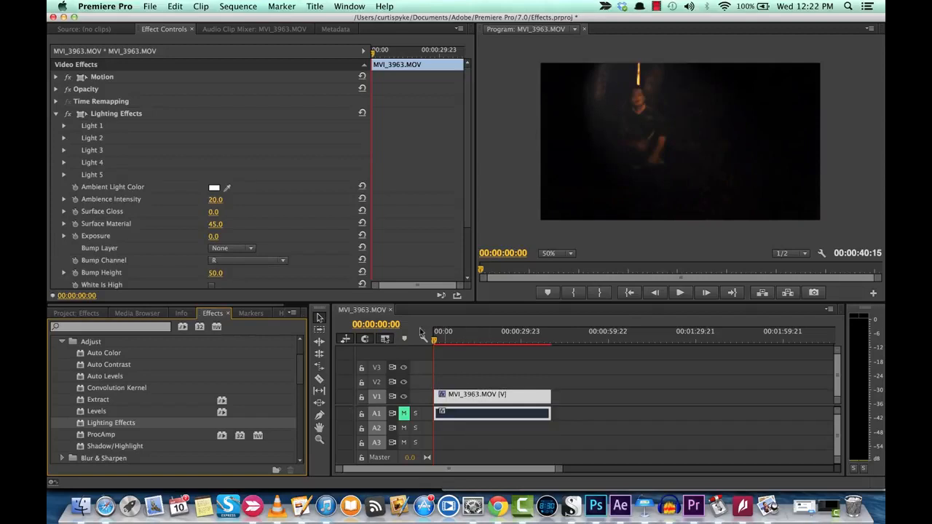
- Expand Light 1 in Effect Controls and set its Light Type to Spotlight
{"action": "left_click", "coordinate": [117, 113]}
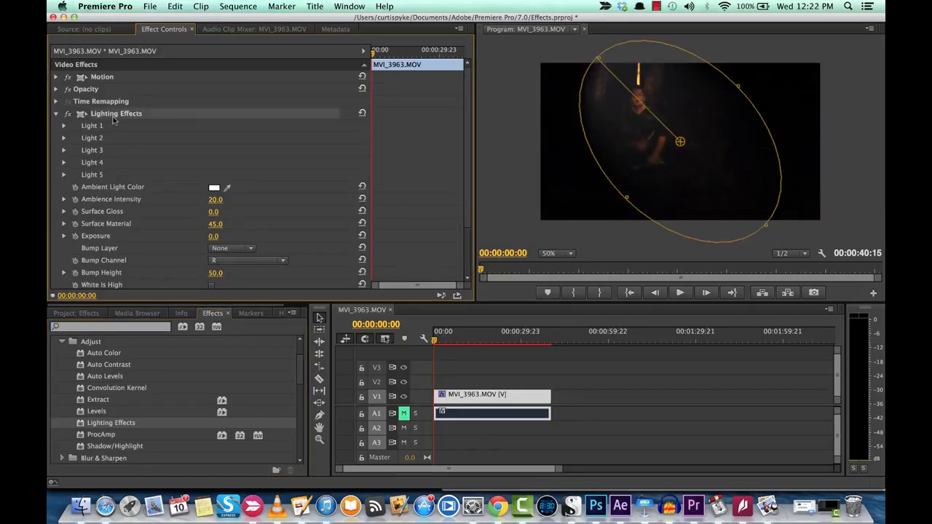
{"action": "left_click", "coordinate": [64, 125]}
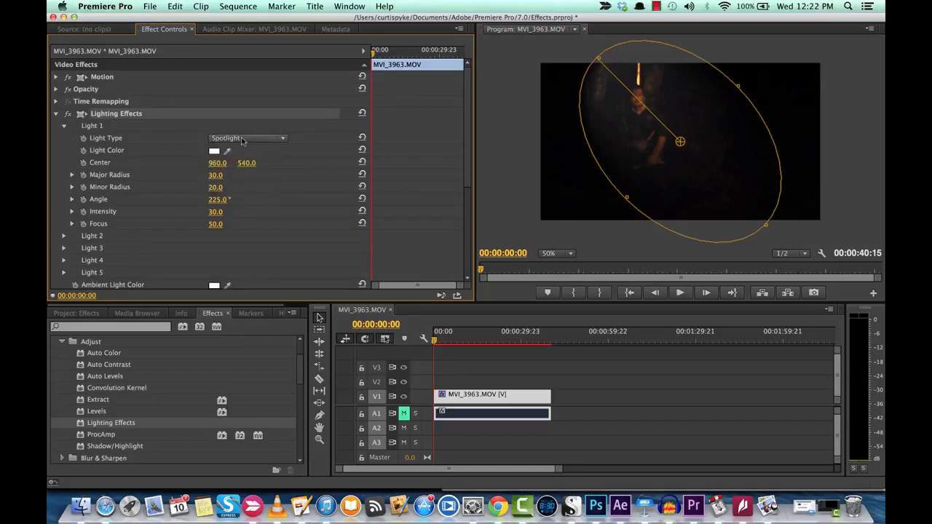
{"action": "left_click", "coordinate": [248, 136]}
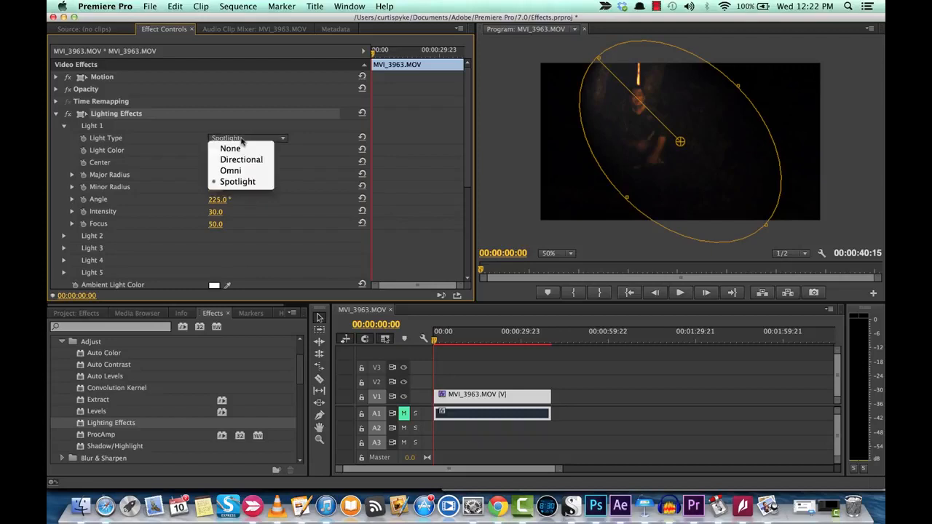
{"action": "left_click", "coordinate": [238, 181]}
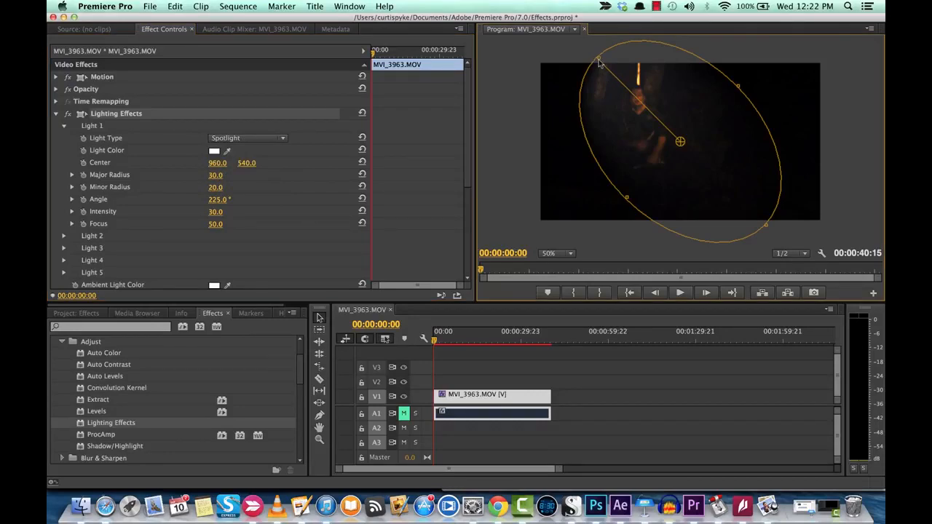
- Shrink the spotlight to a small circle and centre it on the person's face, intensity 49
{"action": "left_click_drag", "start_coordinate": [597, 60], "coordinate": [619, 76]}
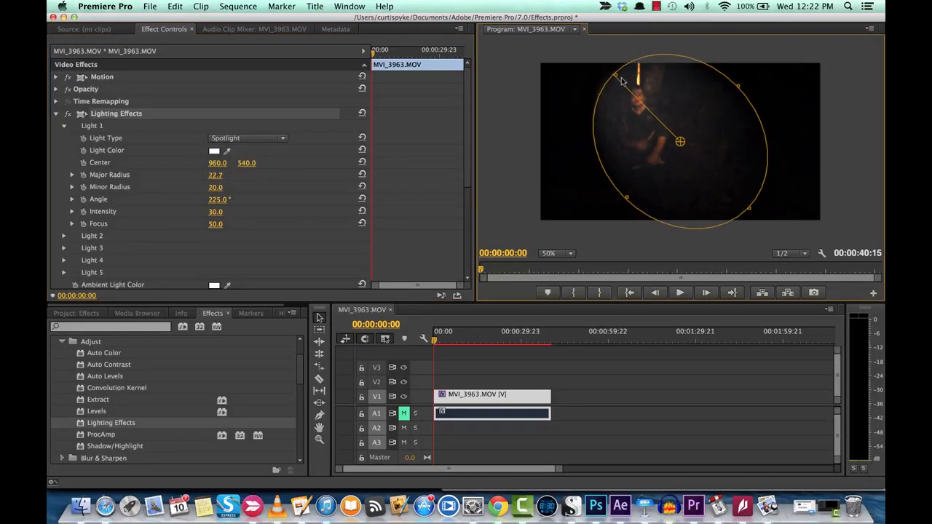
{"action": "left_click_drag", "start_coordinate": [621, 79], "coordinate": [645, 104]}
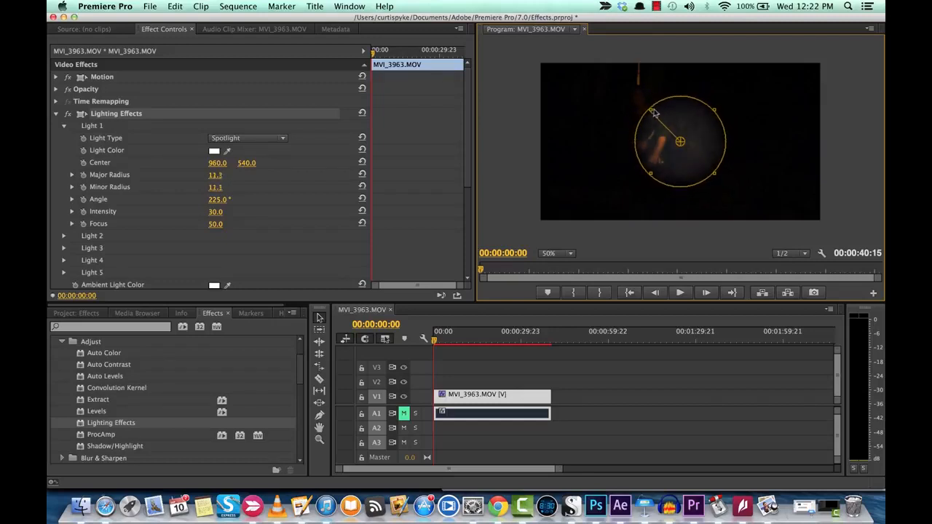
{"action": "left_click_drag", "start_coordinate": [652, 114], "coordinate": [679, 143]}
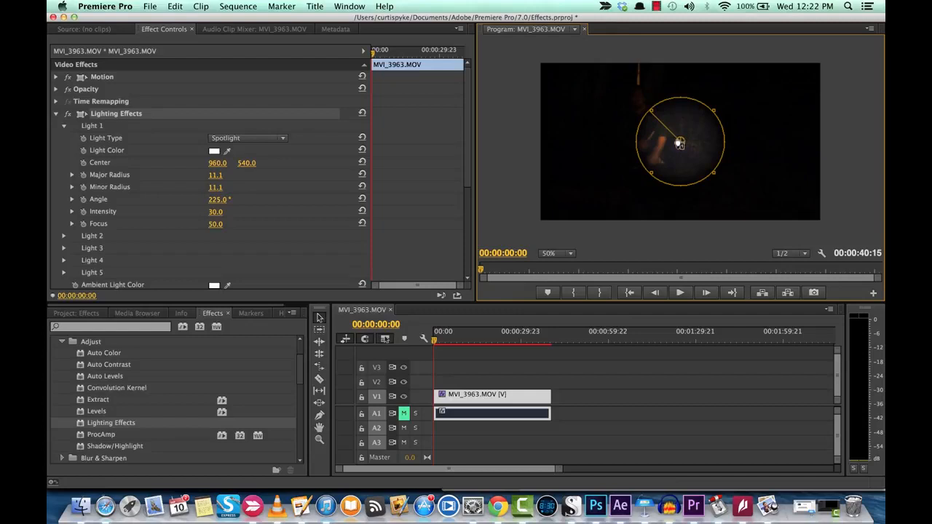
{"action": "left_click_drag", "start_coordinate": [679, 144], "coordinate": [639, 115]}
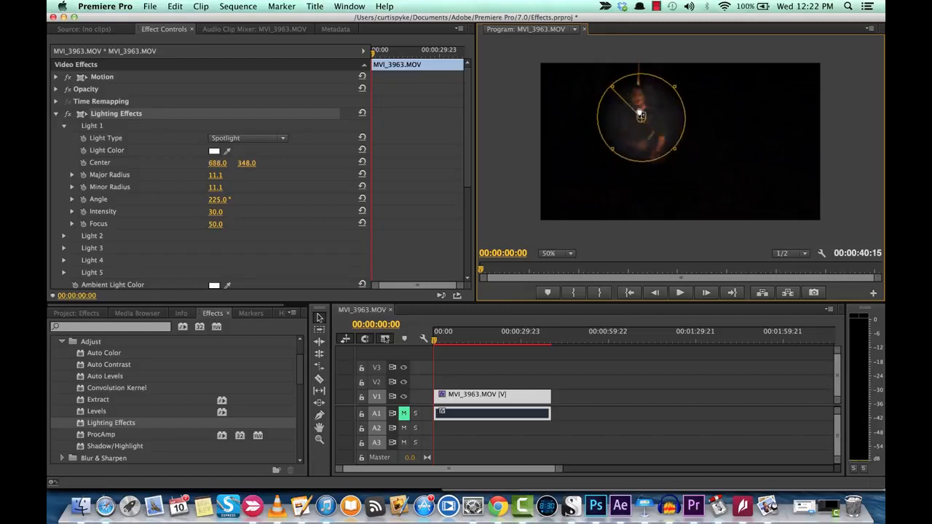
{"action": "left_click_drag", "start_coordinate": [640, 115], "coordinate": [637, 110]}
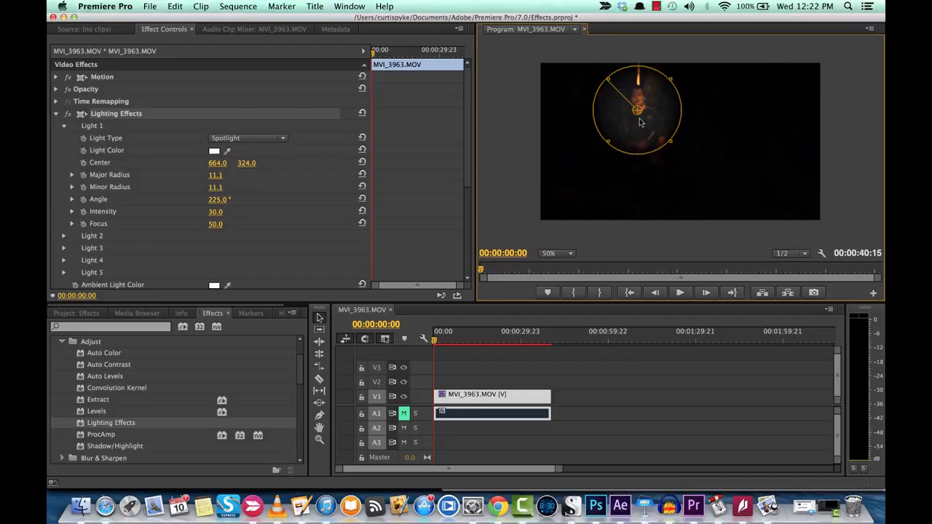
{"action": "mouse_move", "coordinate": [638, 118]}
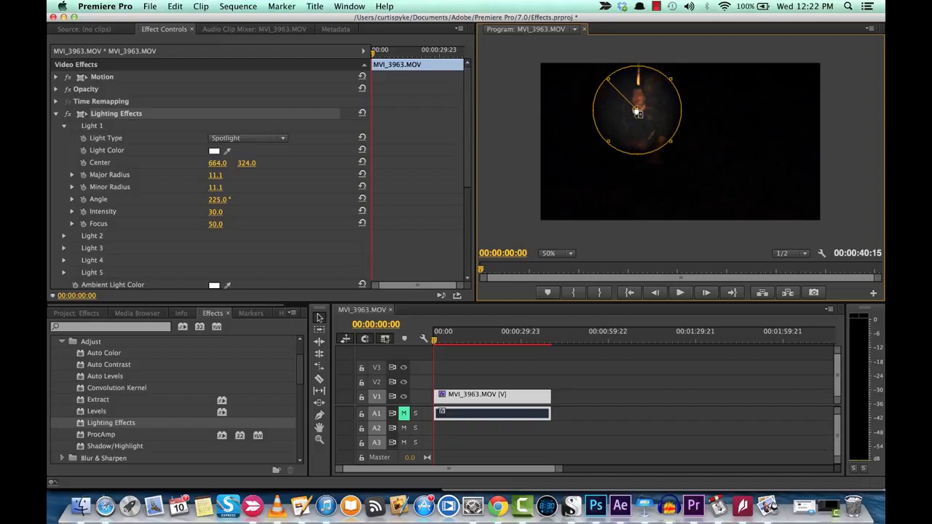
{"action": "left_click_drag", "start_coordinate": [637, 117], "coordinate": [640, 118]}
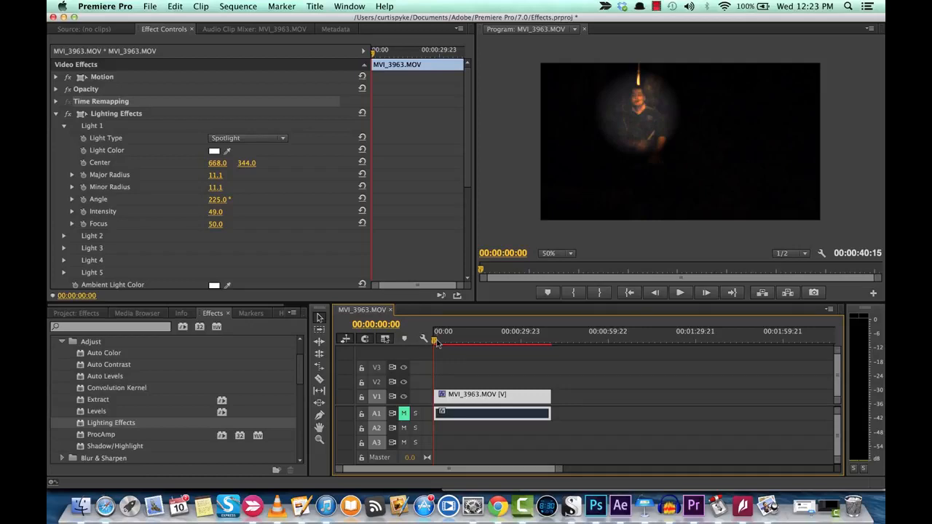
- Set a Center keyframe for Light 1 at 00:00:00:00 and show the spotlight handles again
{"action": "left_click", "coordinate": [436, 342]}
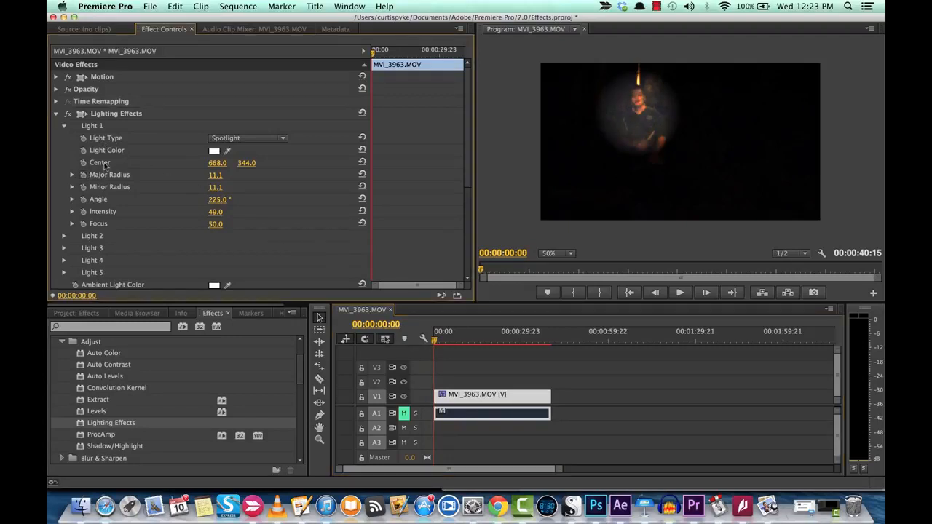
{"action": "left_click", "coordinate": [117, 114]}
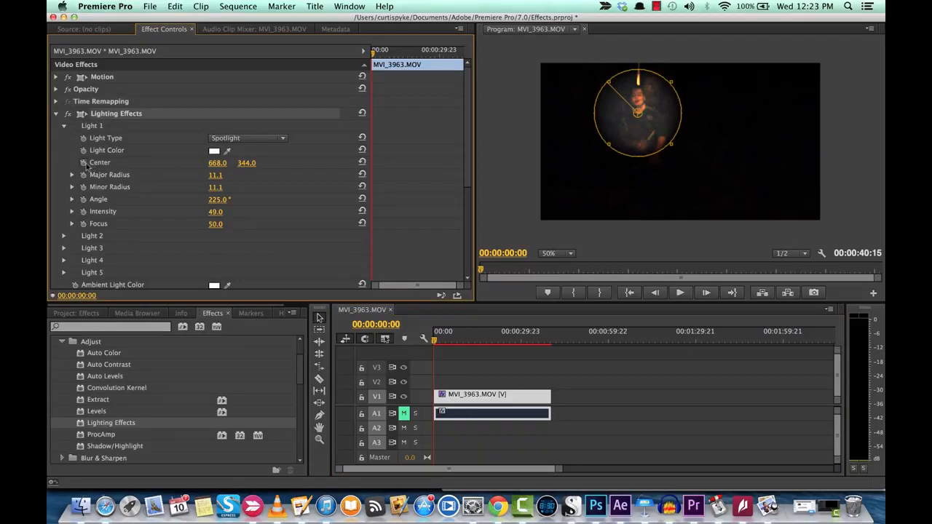
{"action": "mouse_move", "coordinate": [83, 175]}
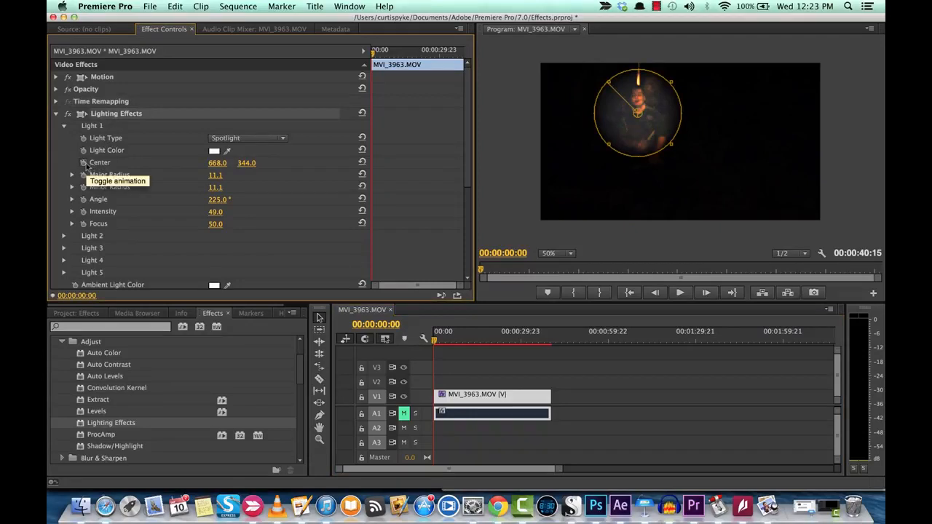
{"action": "mouse_move", "coordinate": [84, 168]}
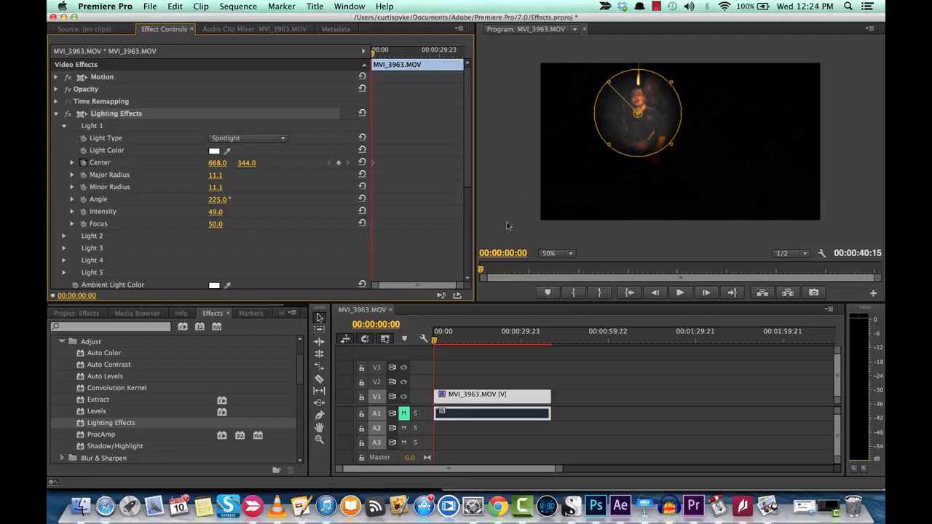
{"action": "mouse_move", "coordinate": [437, 328]}
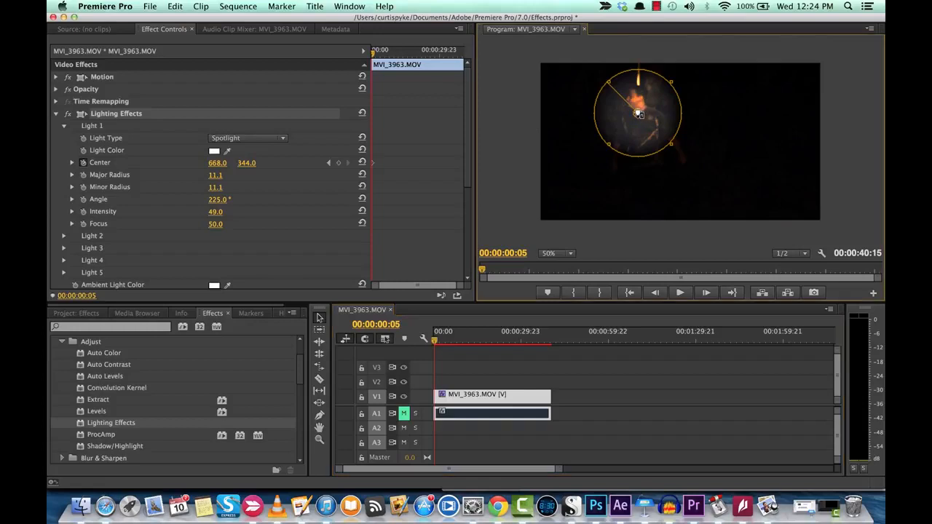
- Keyframe the spotlight centre at several frames in the first second so it wanders
{"action": "left_click_drag", "start_coordinate": [638, 113], "coordinate": [638, 130]}
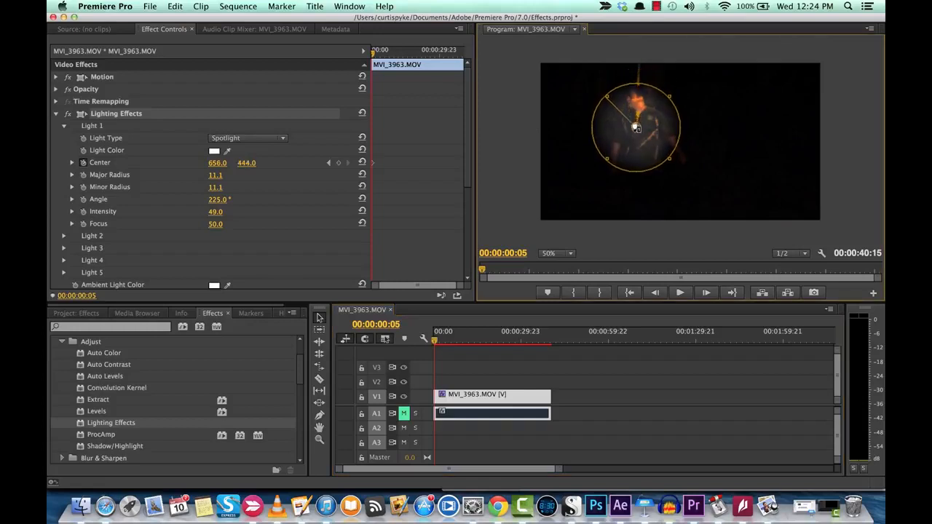
{"action": "left_click_drag", "start_coordinate": [638, 129], "coordinate": [637, 137]}
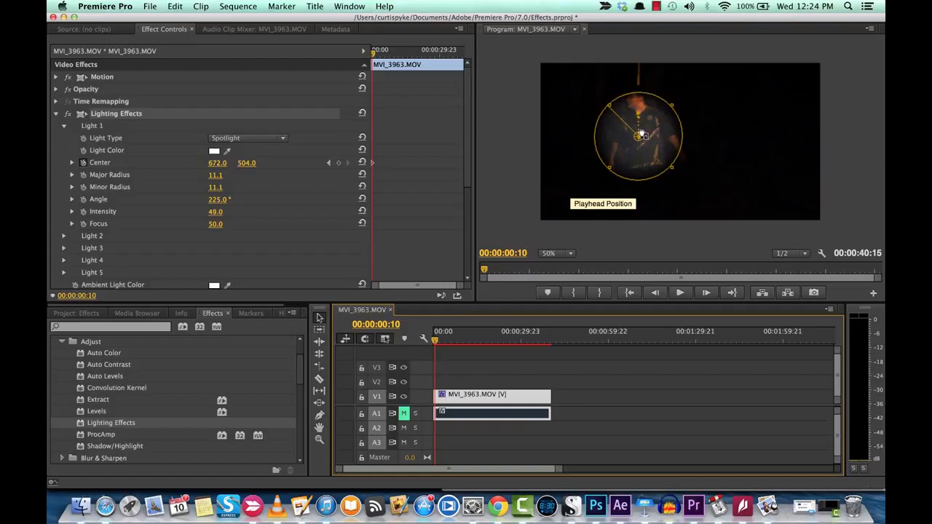
{"action": "left_click_drag", "start_coordinate": [641, 136], "coordinate": [638, 117]}
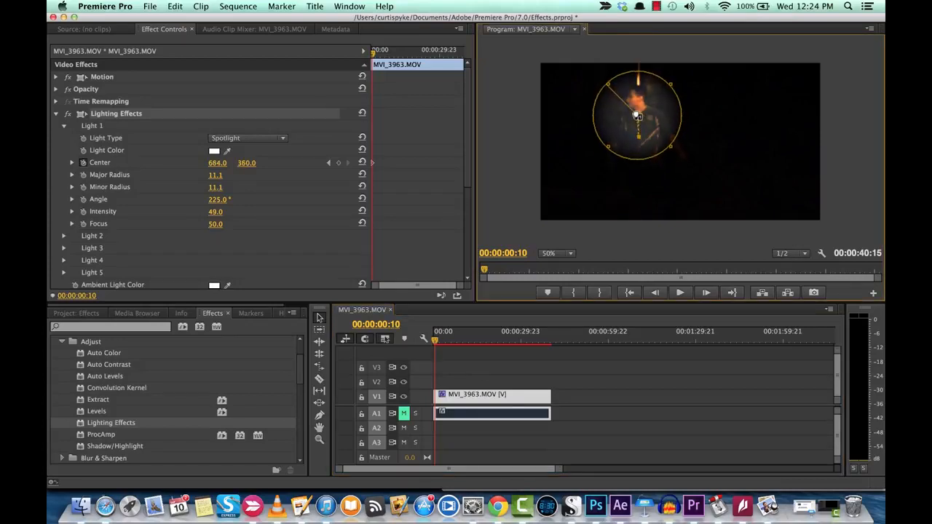
{"action": "left_click_drag", "start_coordinate": [638, 118], "coordinate": [638, 111]}
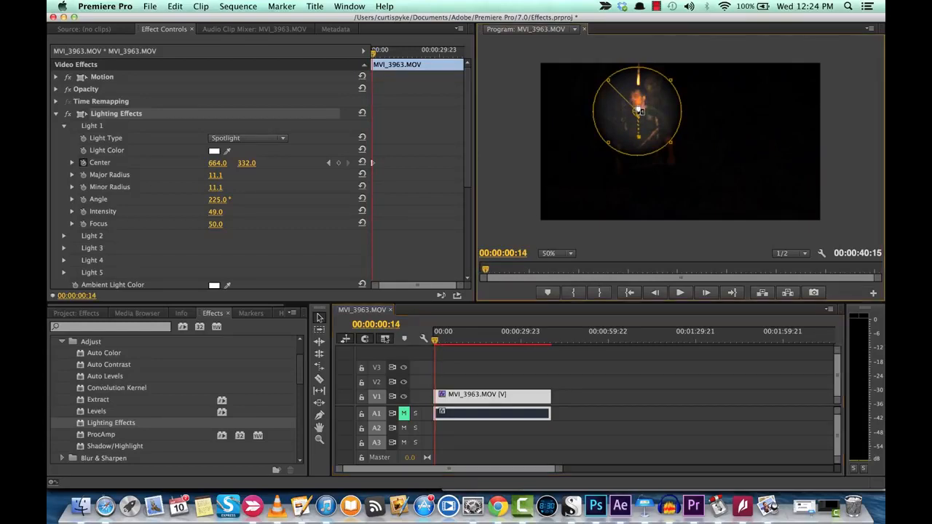
{"action": "left_click_drag", "start_coordinate": [638, 111], "coordinate": [652, 119]}
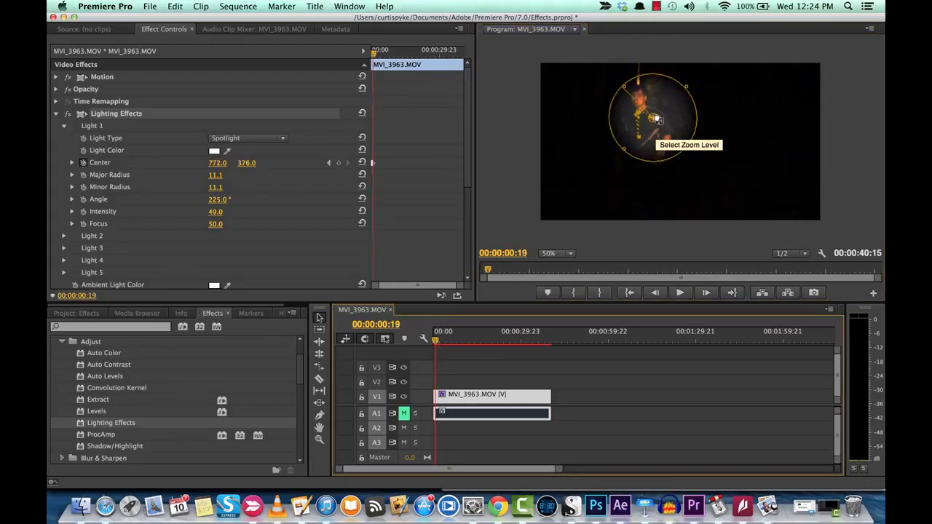
{"action": "left_click_drag", "start_coordinate": [655, 116], "coordinate": [626, 116]}
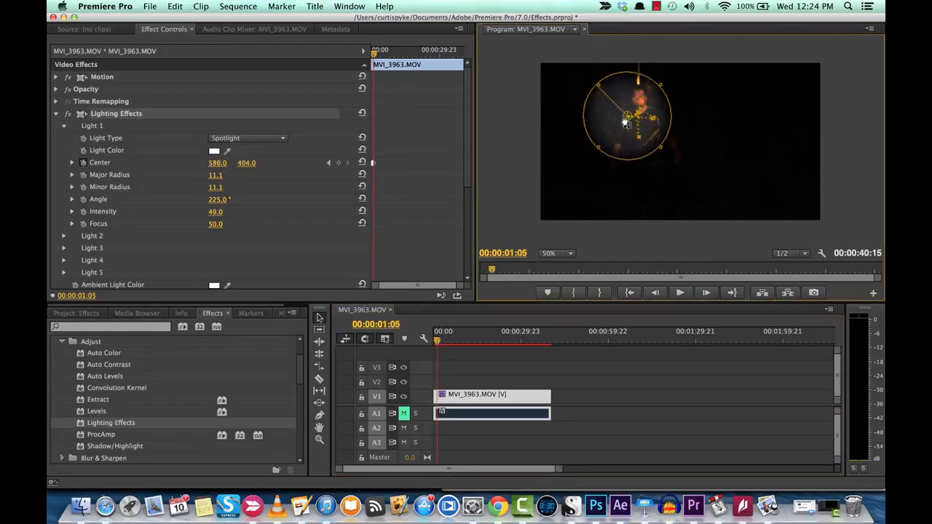
- Add further centre keyframes up to 00:00:02:05, then return the playhead to 00:00:00:00
{"action": "left_click_drag", "start_coordinate": [628, 117], "coordinate": [638, 139]}
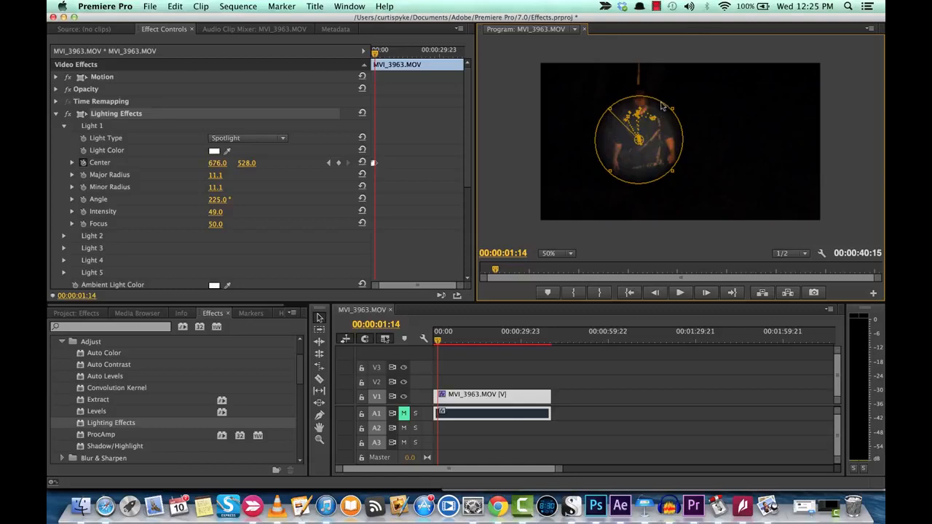
{"action": "mouse_move", "coordinate": [589, 220]}
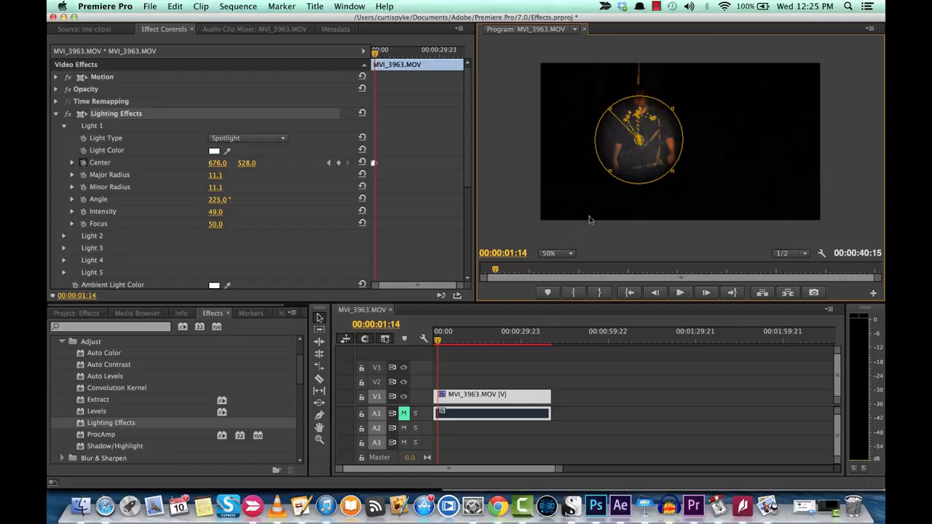
{"action": "left_click_drag", "start_coordinate": [639, 143], "coordinate": [647, 109]}
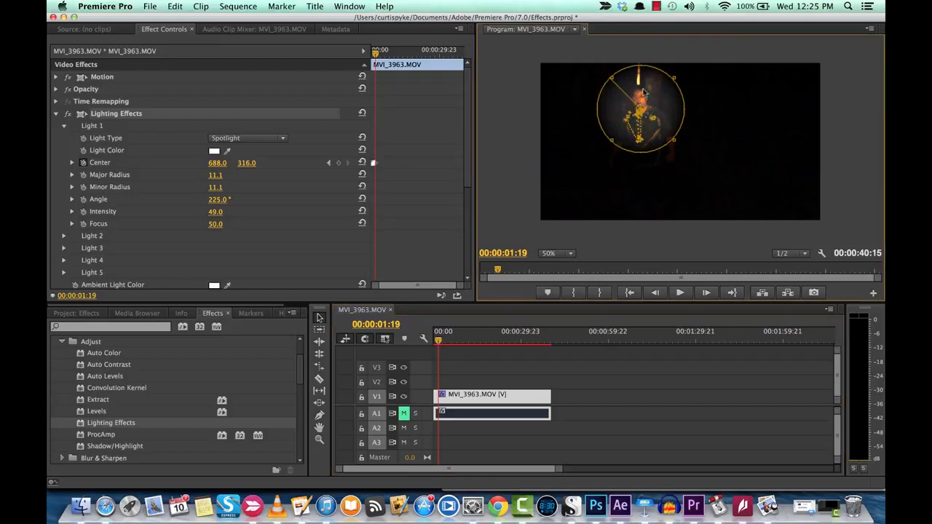
{"action": "left_click_drag", "start_coordinate": [639, 108], "coordinate": [609, 107]}
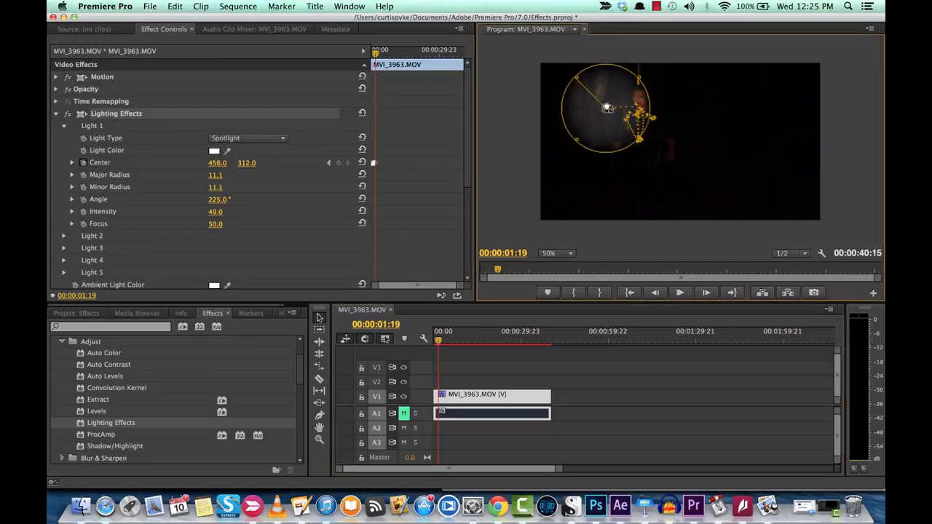
{"action": "left_click_drag", "start_coordinate": [609, 108], "coordinate": [603, 108]}
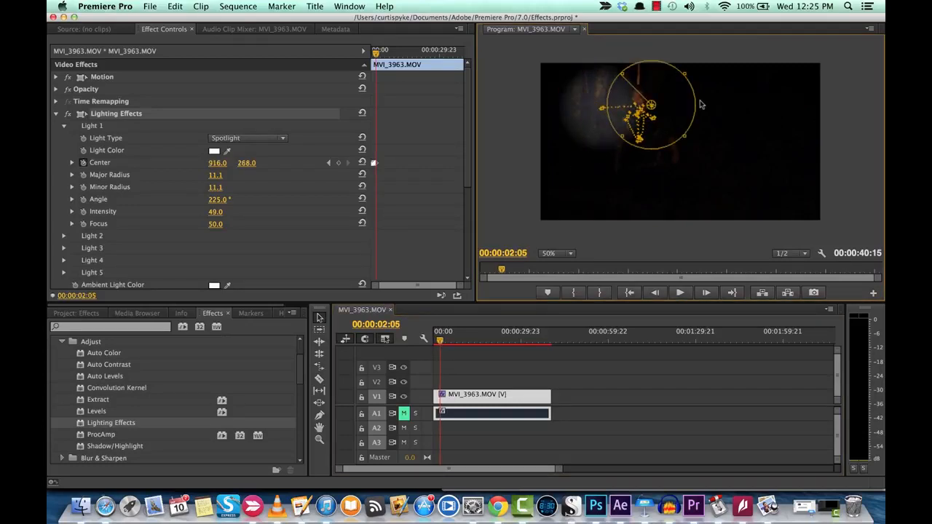
{"action": "left_click_drag", "start_coordinate": [649, 105], "coordinate": [655, 113]}
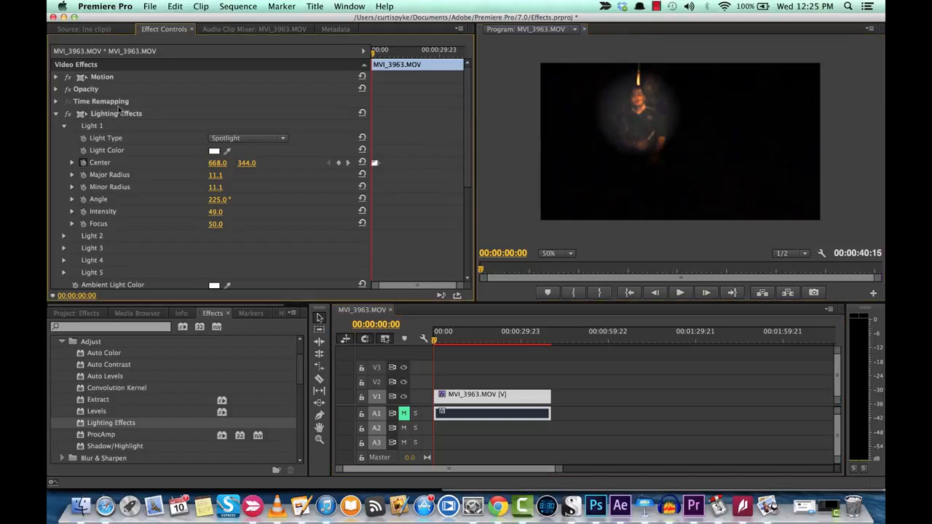
- Render the sequence previews with Sequence > Render In to Out
{"action": "left_click", "coordinate": [239, 6]}
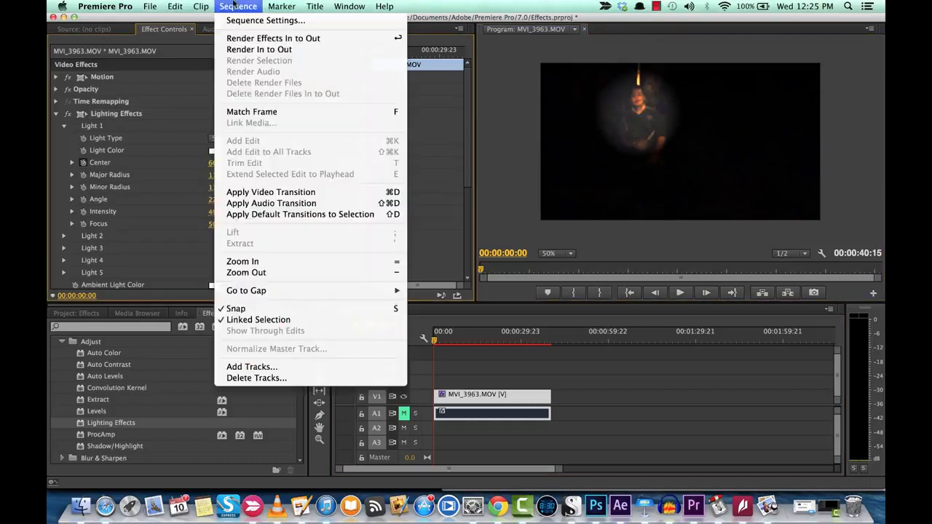
{"action": "mouse_move", "coordinate": [259, 49]}
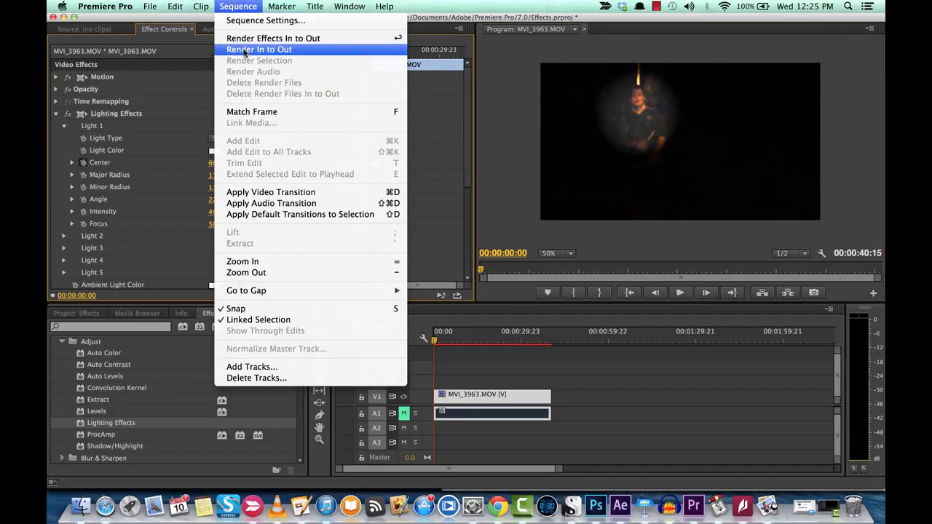
{"action": "left_click", "coordinate": [260, 50]}
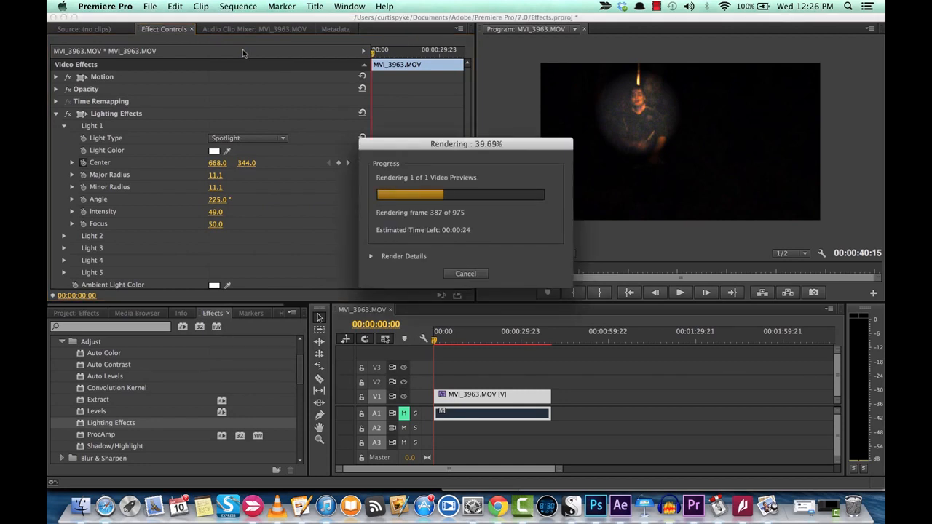